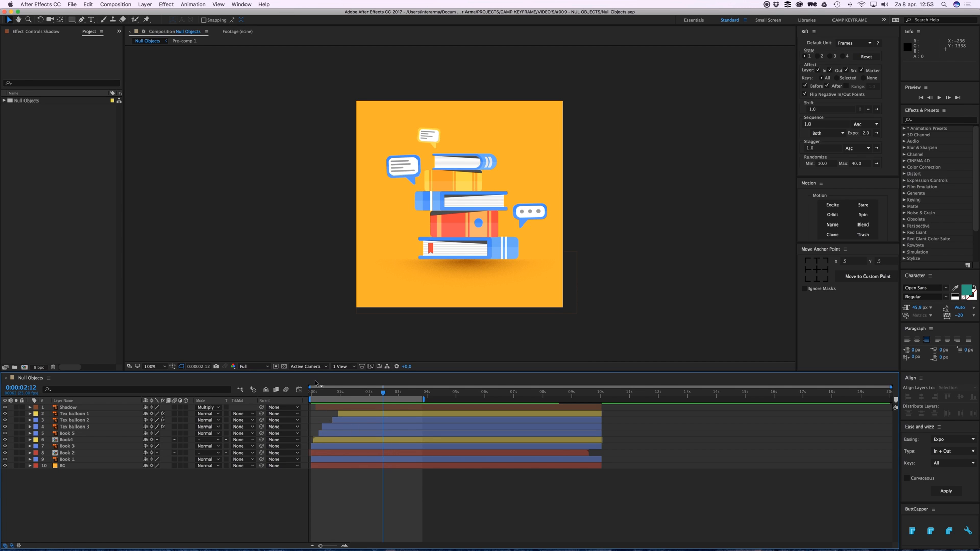
Add a new Null Object layer from the Layer > New menu.
left_click(144, 4)
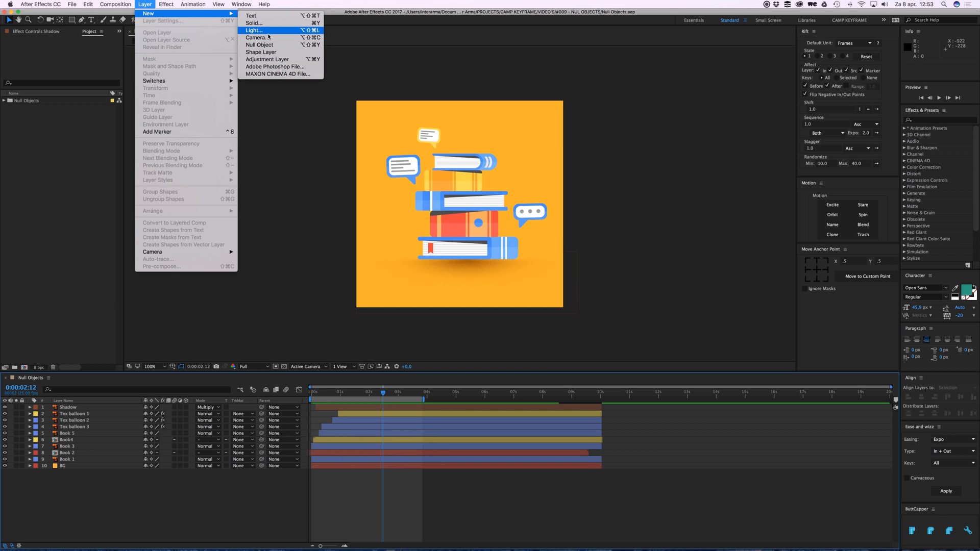
mouse_move(259, 44)
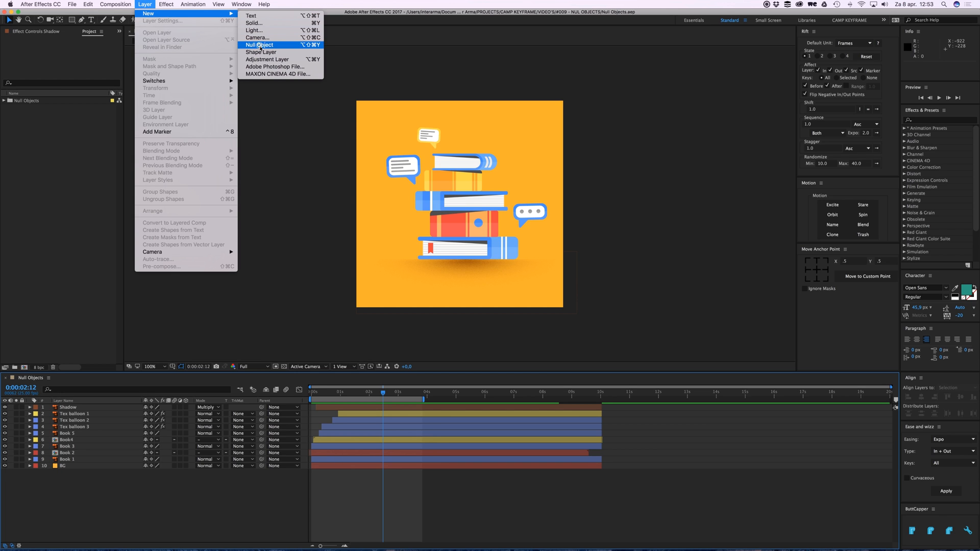
left_click(259, 45)
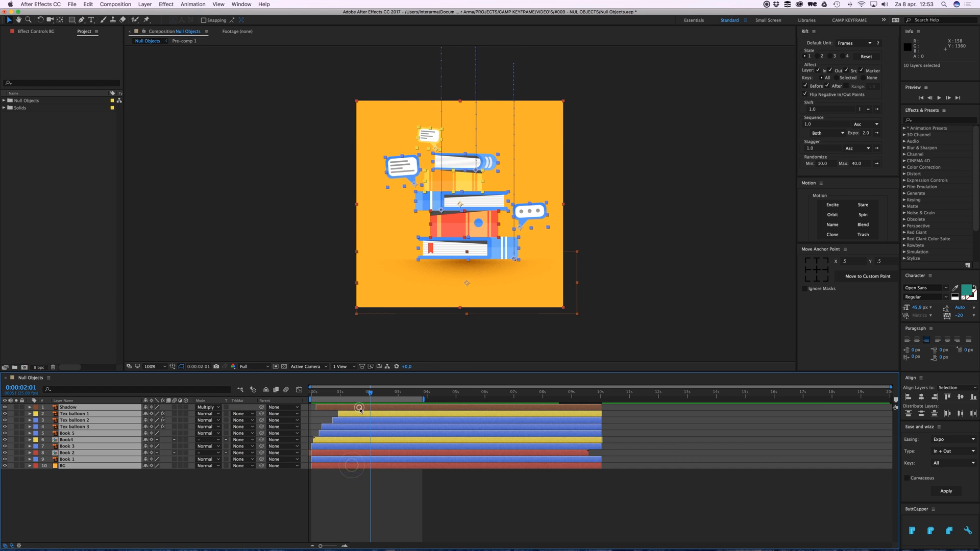
mouse_move(494, 139)
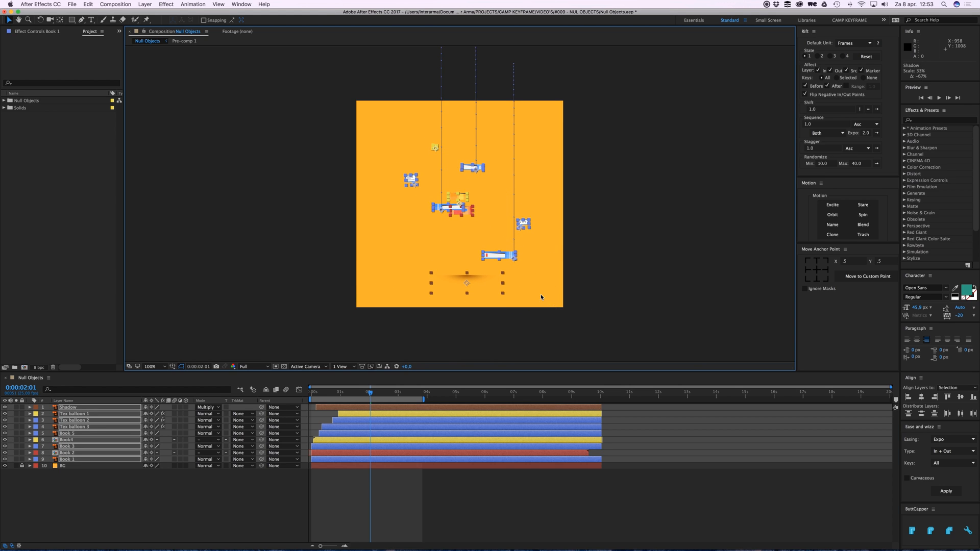
mouse_move(448, 429)
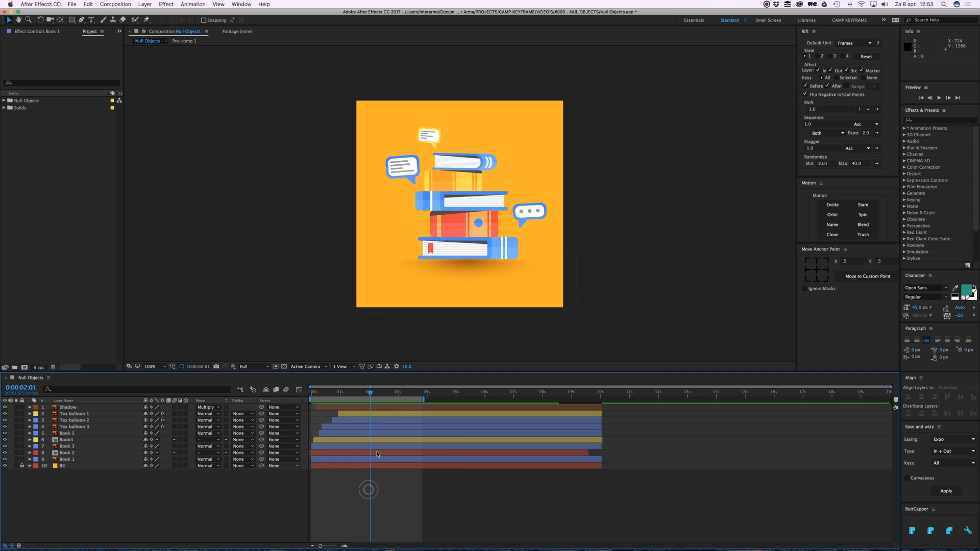
mouse_move(379, 157)
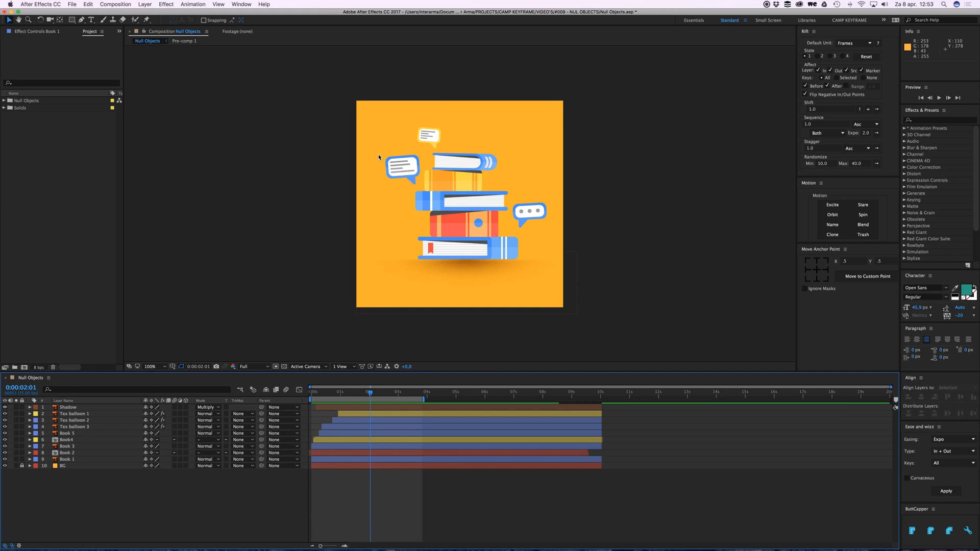
mouse_move(361, 324)
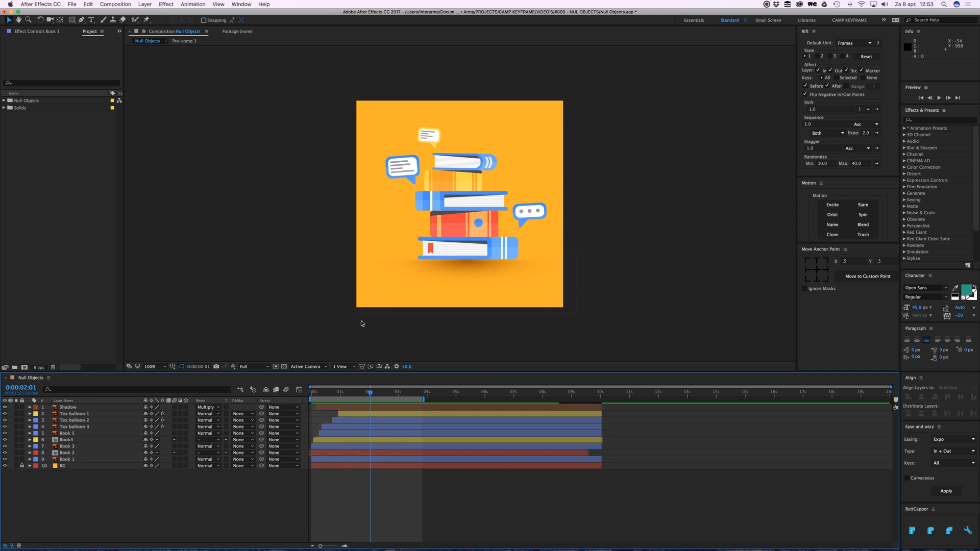
mouse_move(365, 187)
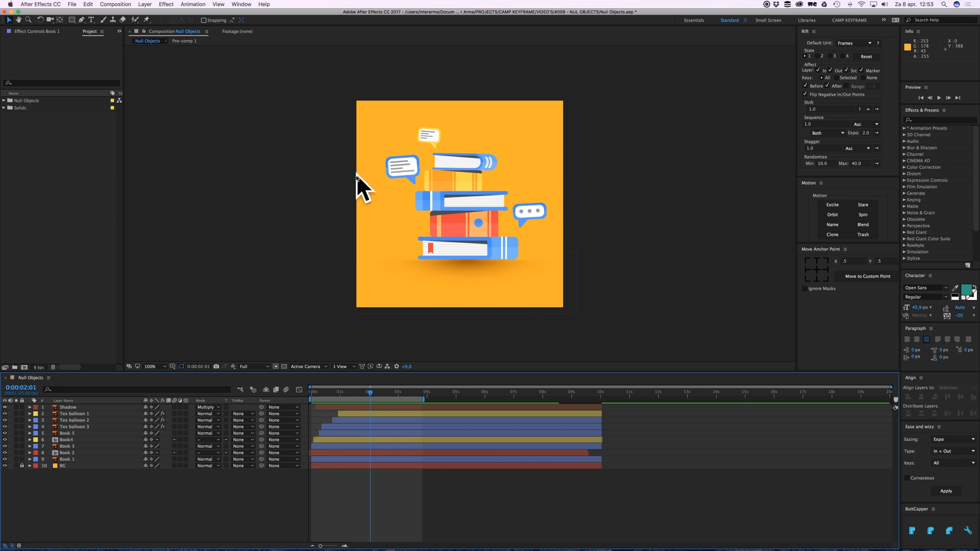
mouse_move(349, 460)
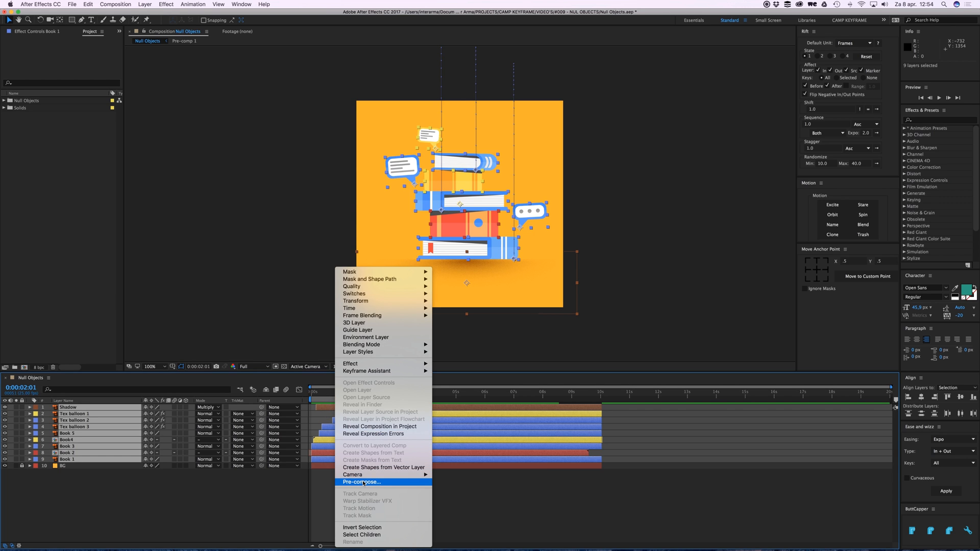
Pre-compose the nine selected illustration layers into a composition named 'books'.
left_click(361, 482)
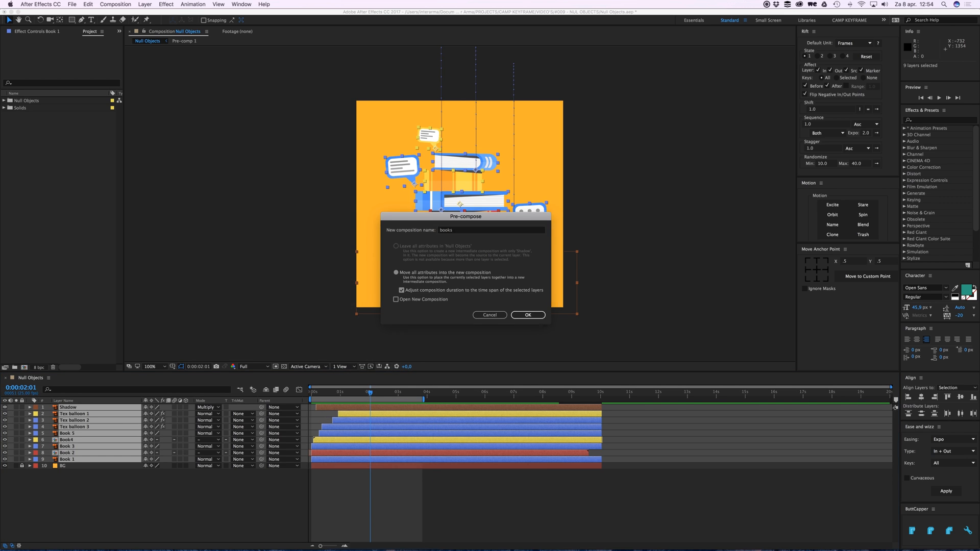
left_click(529, 315)
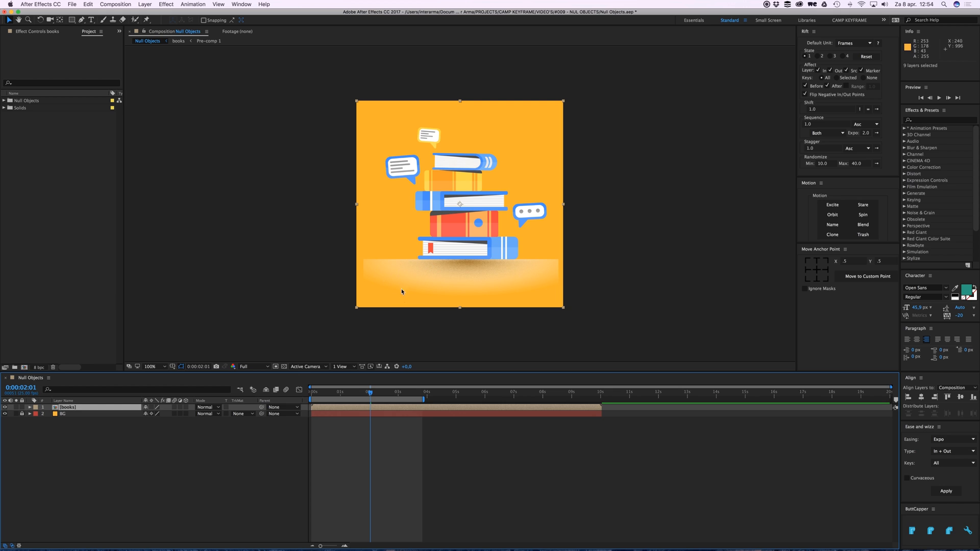
mouse_move(390, 276)
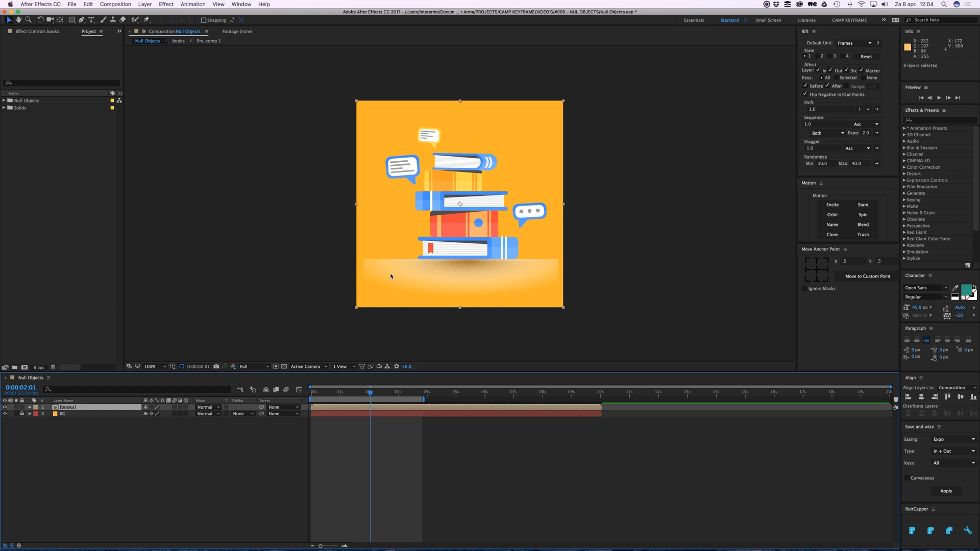
mouse_move(401, 257)
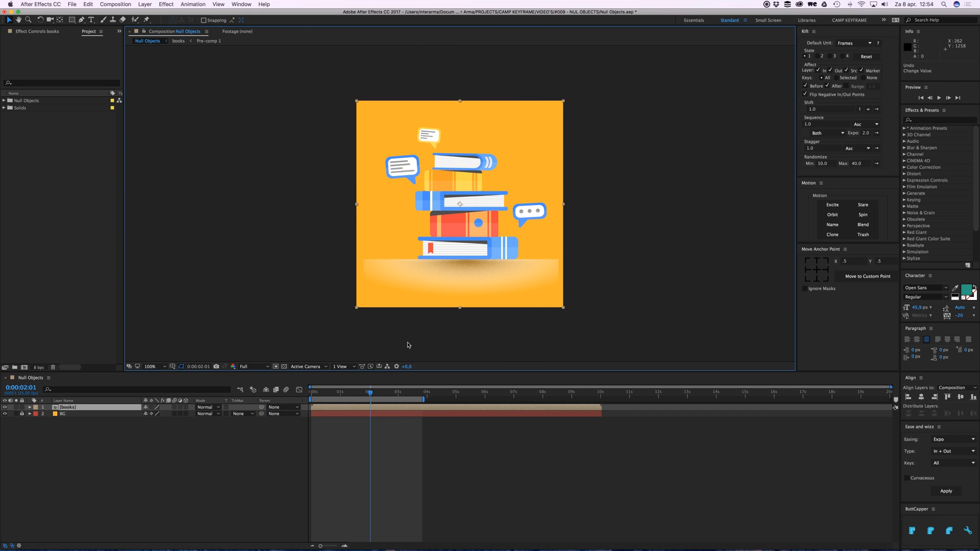
Add a Null Object layer and parent the book, balloon and shadow layers to 1. Null.
left_click(144, 5)
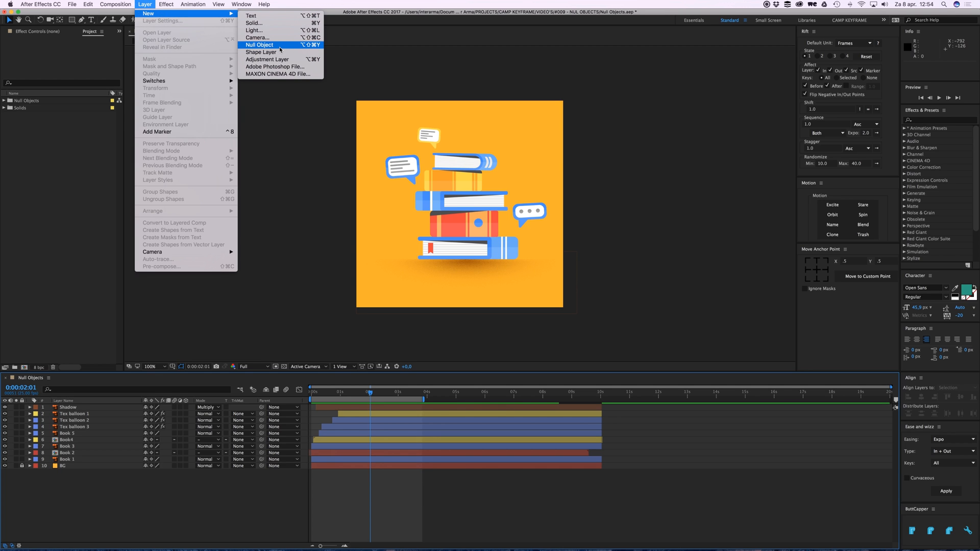
left_click(259, 44)
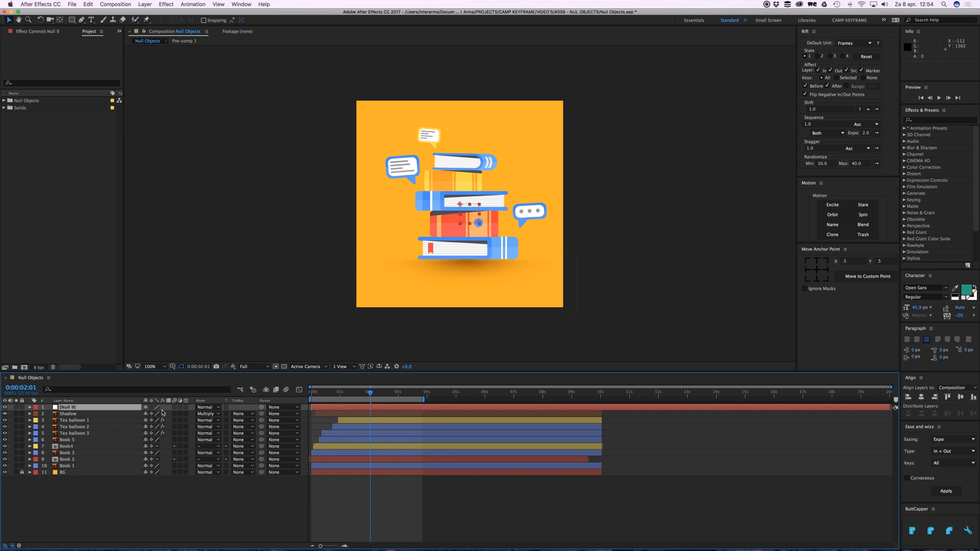
left_click(68, 414)
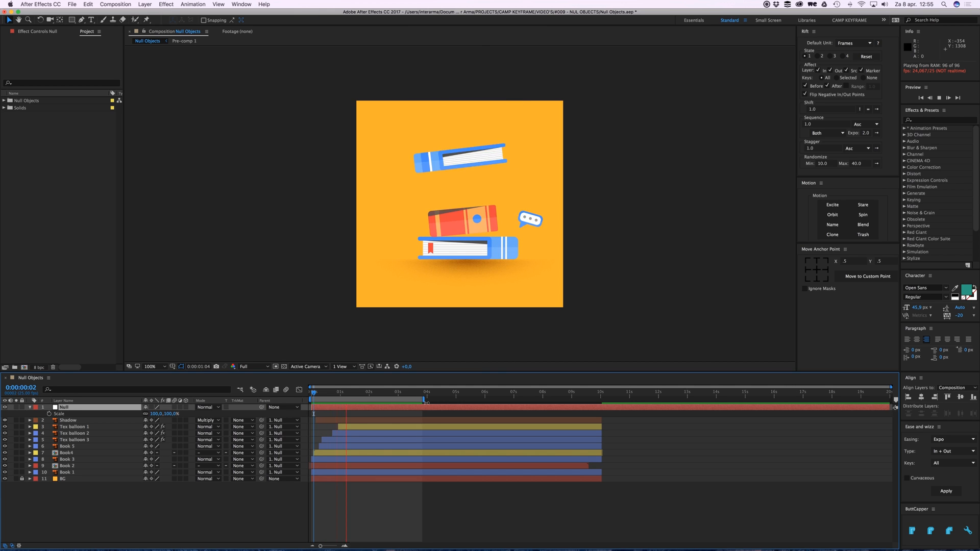
Keyframe the null's Position, drag the stack off the left edge, and apply Easy Ease.
left_click(392, 391)
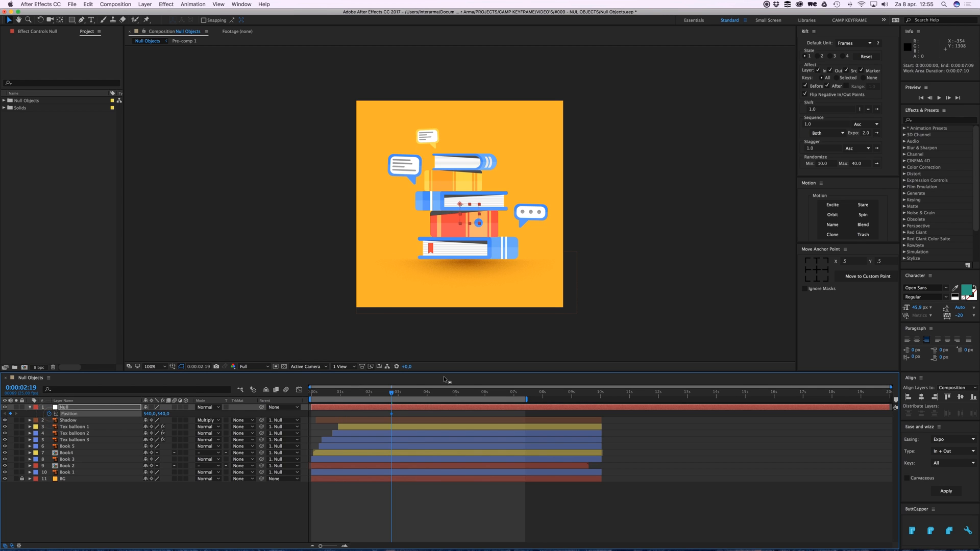
left_click(422, 392)
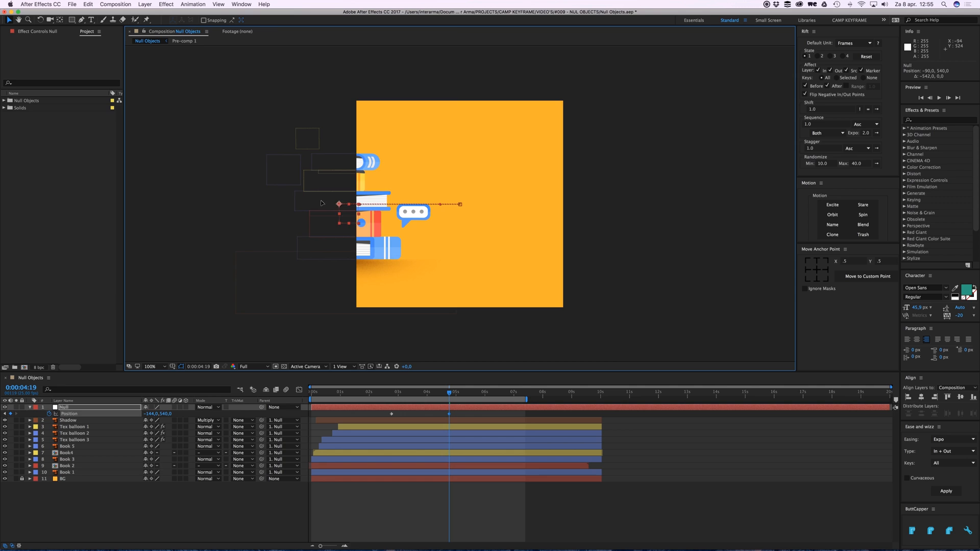
left_click_drag(337, 204, 258, 204)
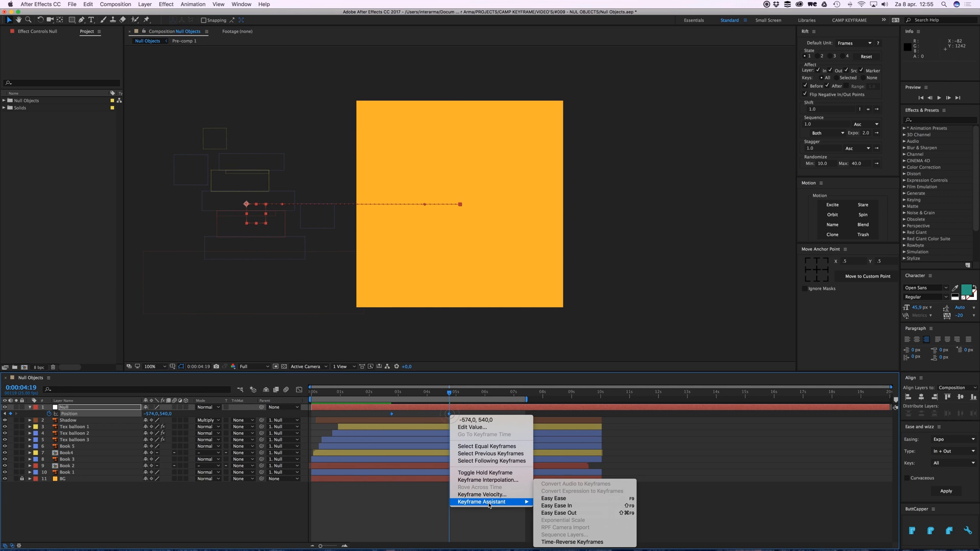
left_click(553, 499)
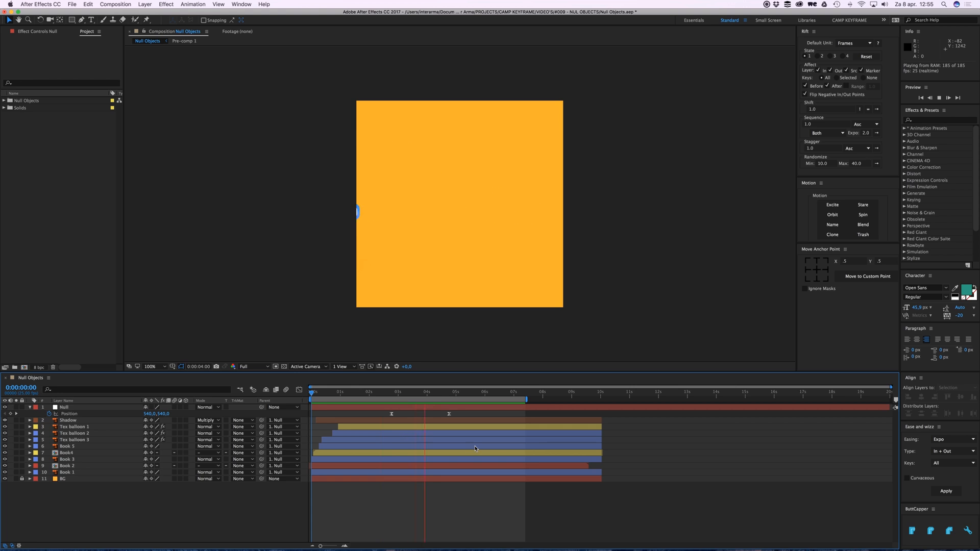
left_click(439, 392)
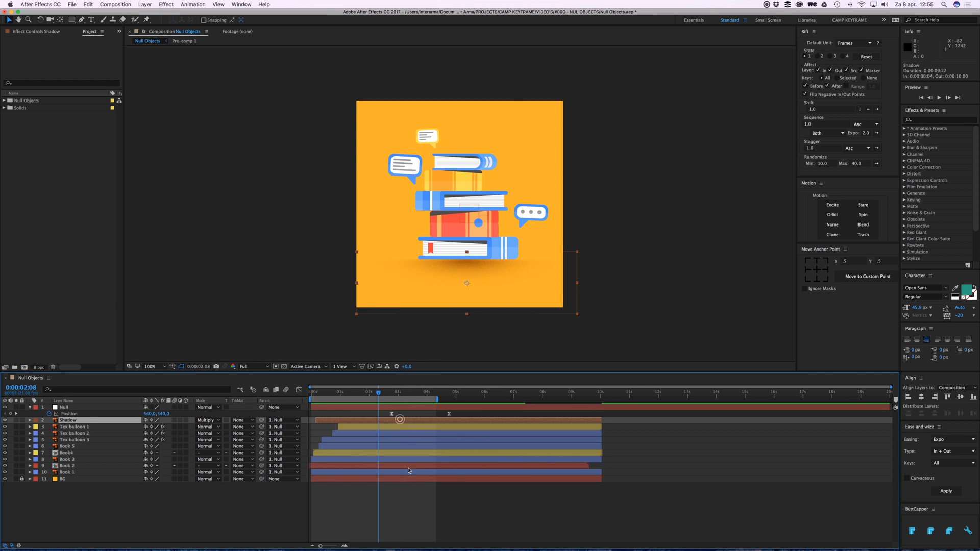
key("space")
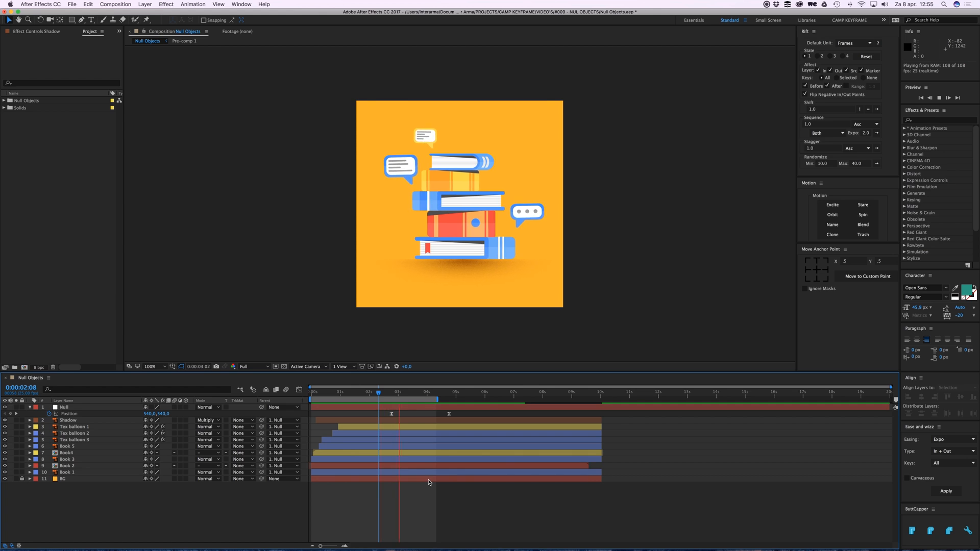